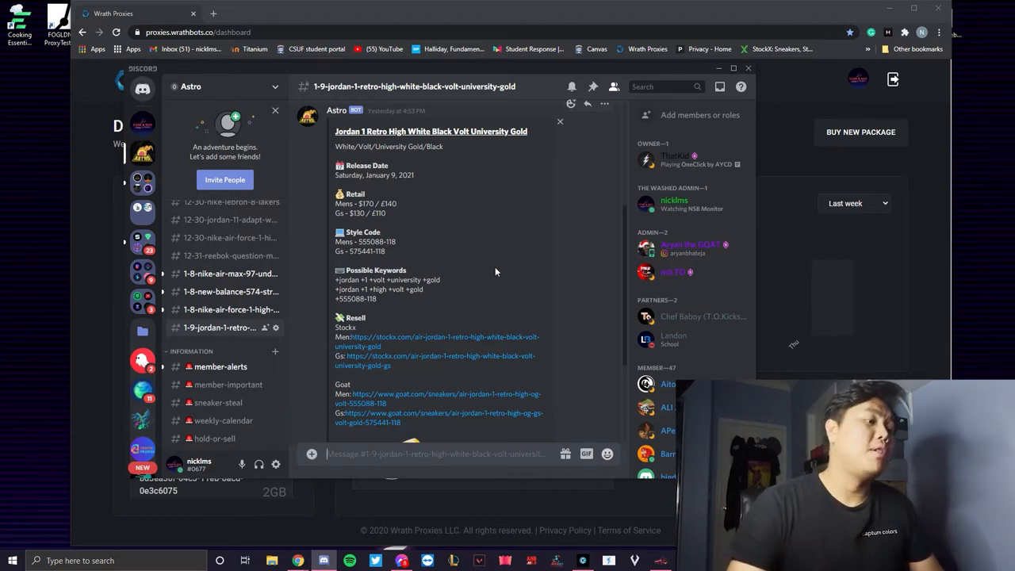
mouse_move(500, 256)
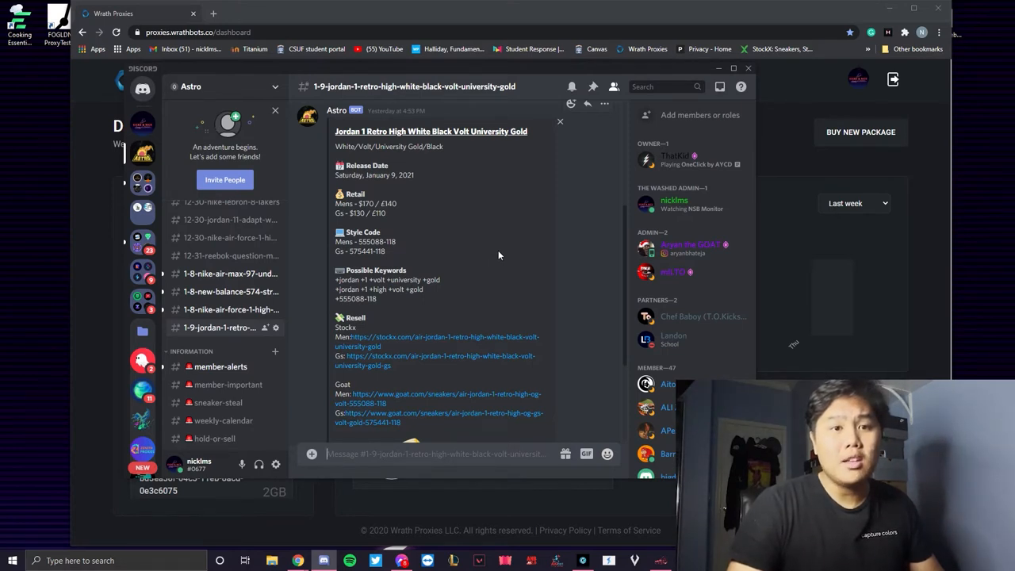
Scroll the Wrath Proxies dashboard (2.86GB of 11GB left) and open a blank tab
scroll("down", 3)
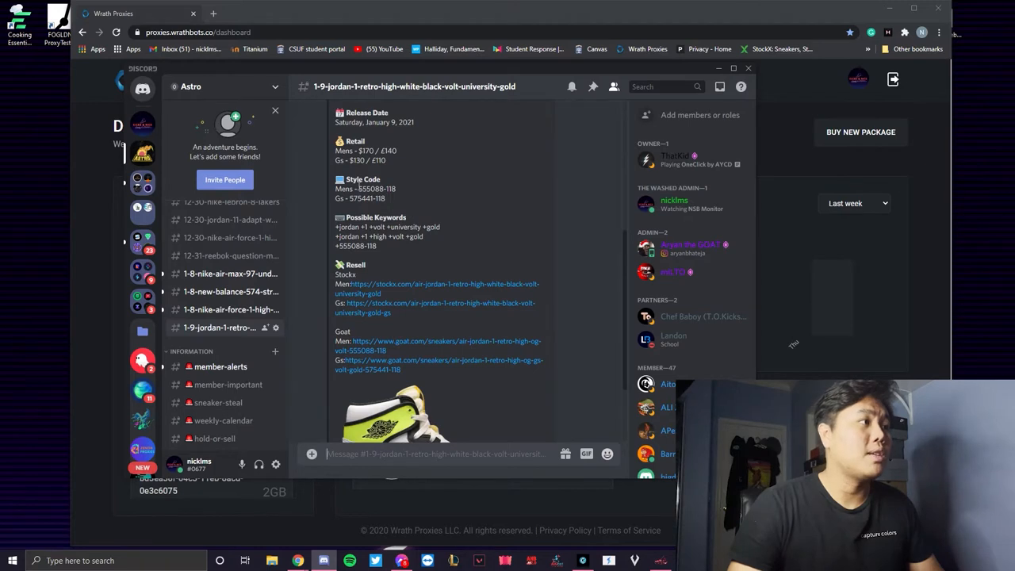
scroll("down", 3)
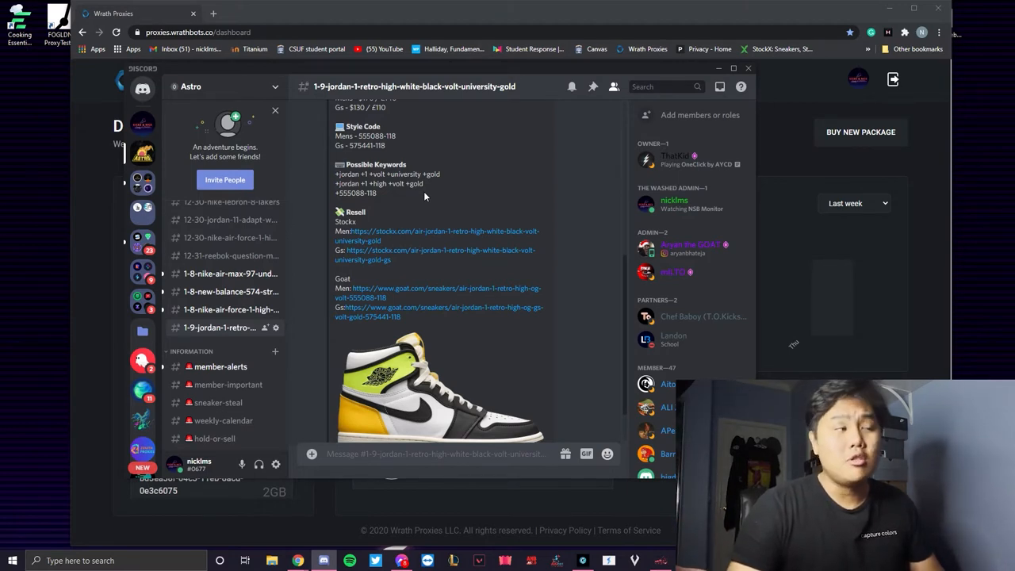
scroll("down", 3)
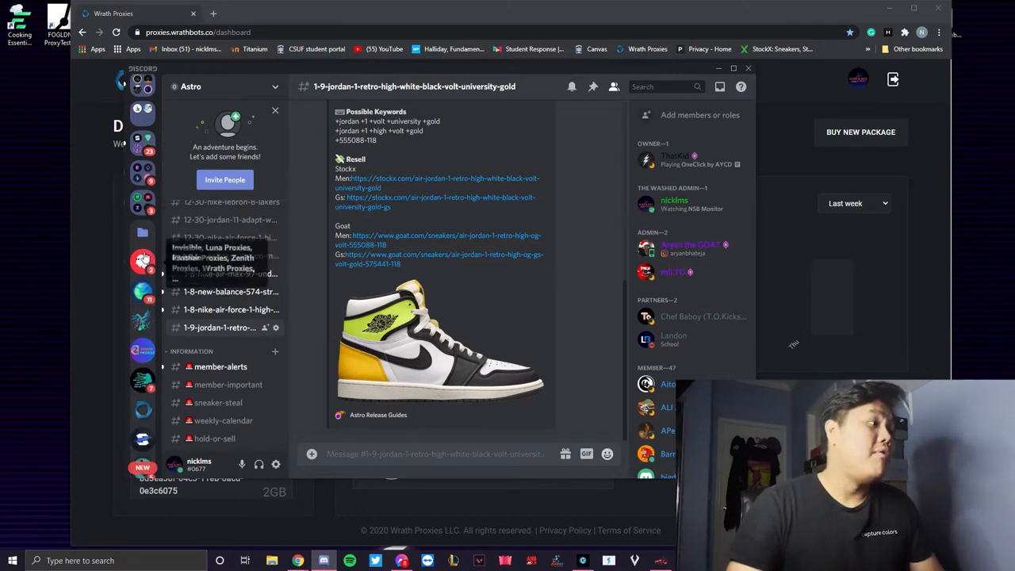
left_click(142, 149)
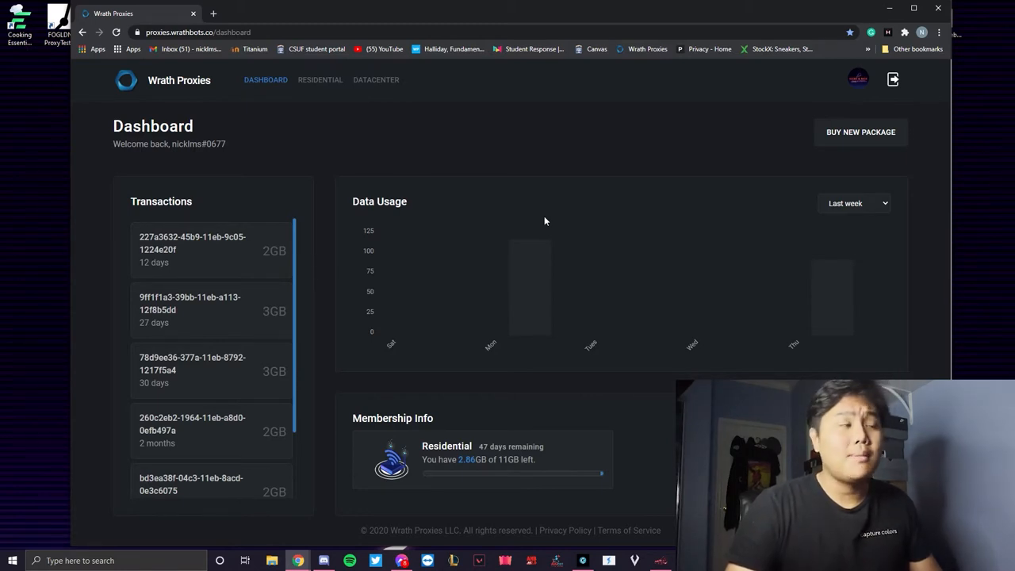
mouse_move(546, 217)
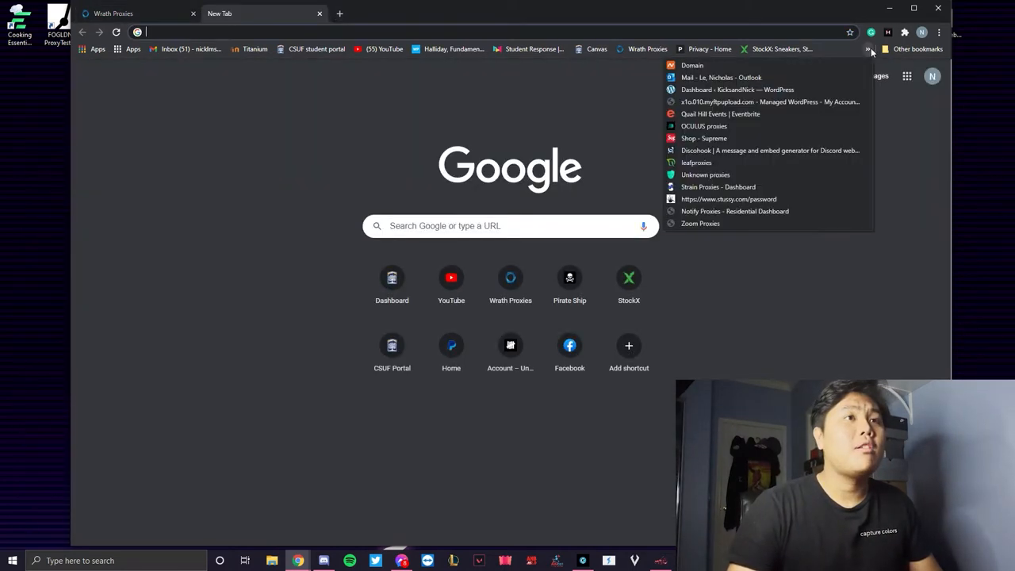
mouse_move(734, 211)
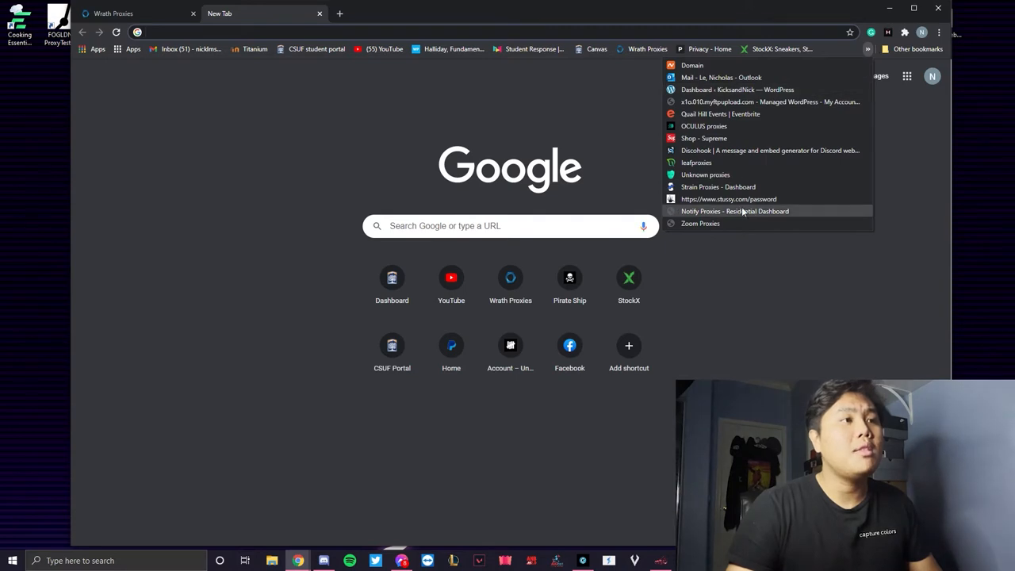
Bring up Foot Locker's FLX rewards page among the open sneaker-site tabs
left_click(718, 187)
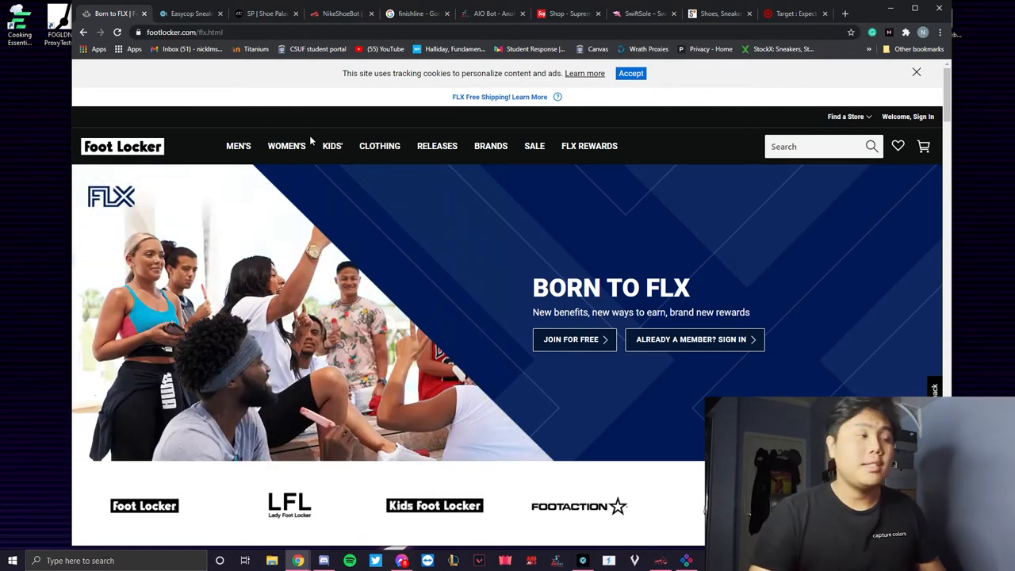
Scroll through Foot Locker's FLX rewards page, then move to the EasyCop tab
scroll("down", 3)
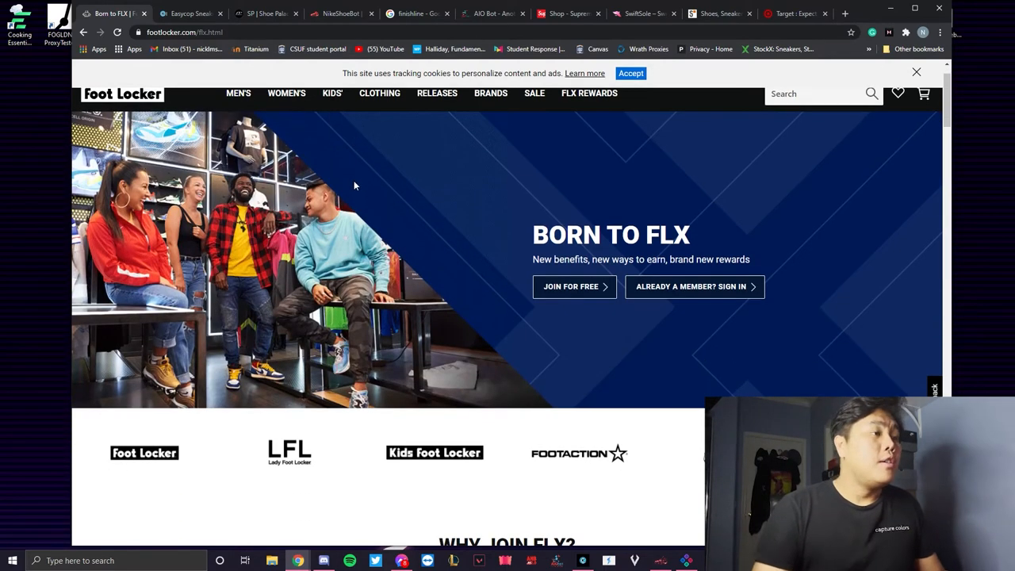
scroll("down", 3)
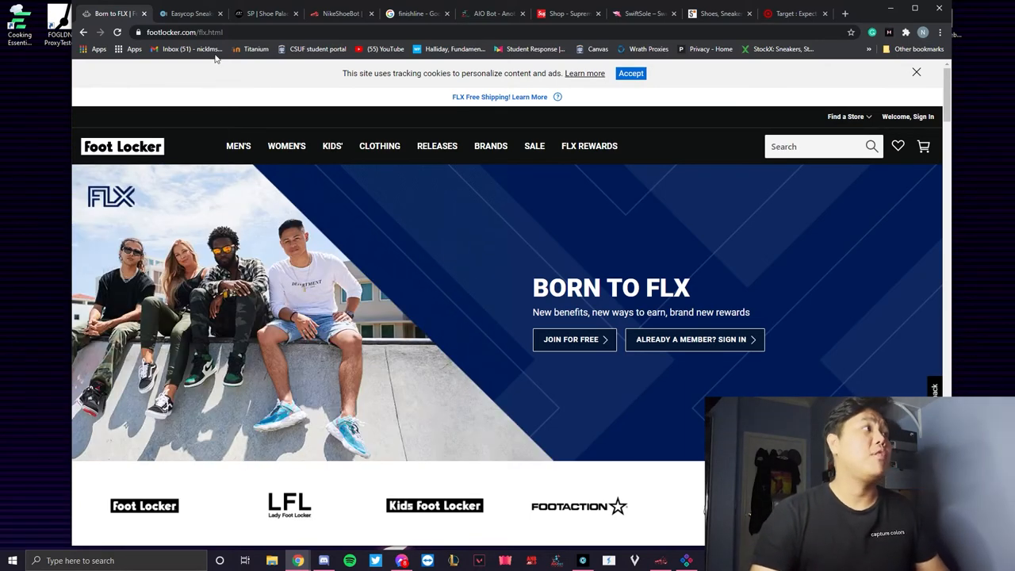
left_click(190, 14)
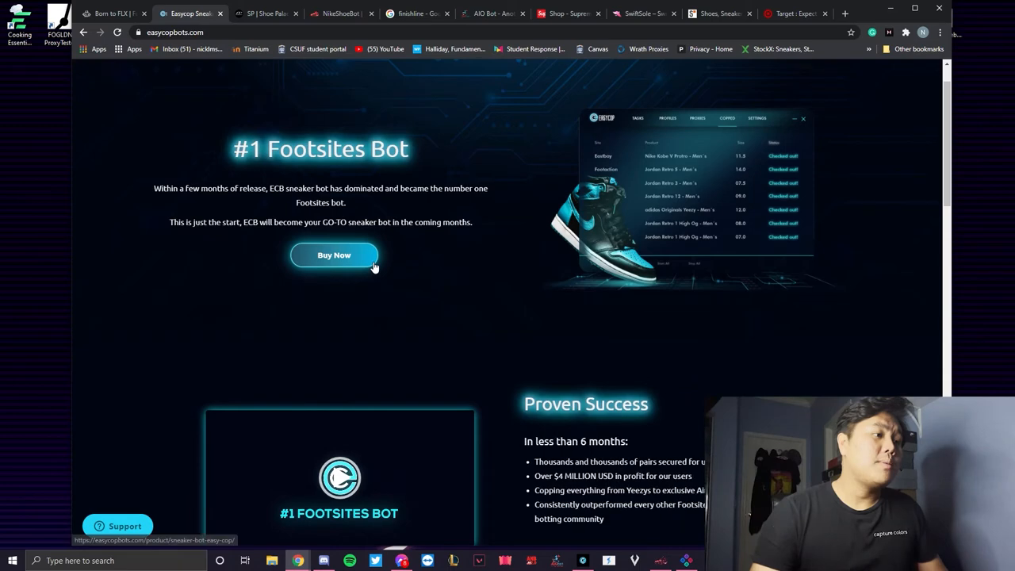
mouse_move(369, 265)
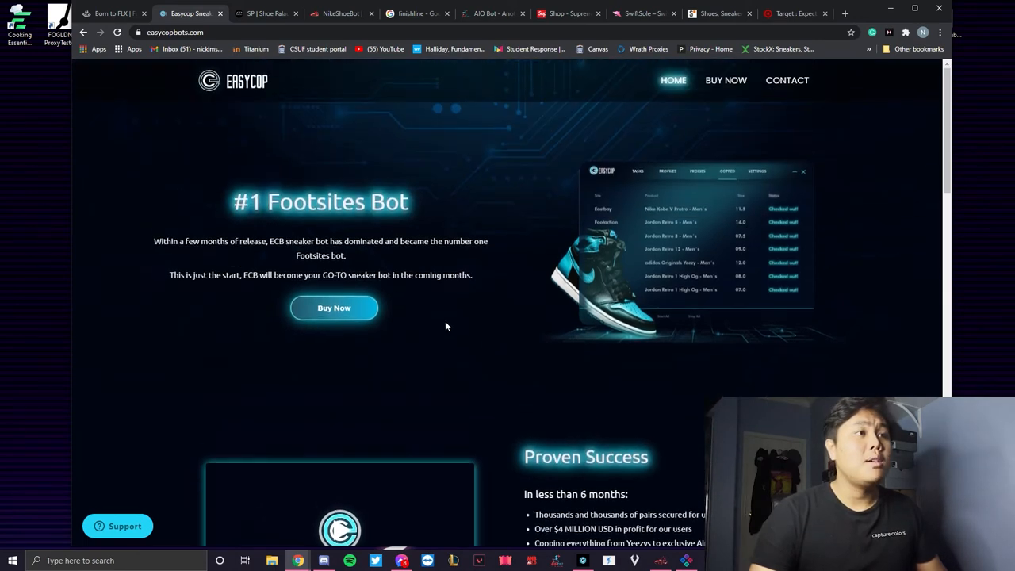
mouse_move(467, 339)
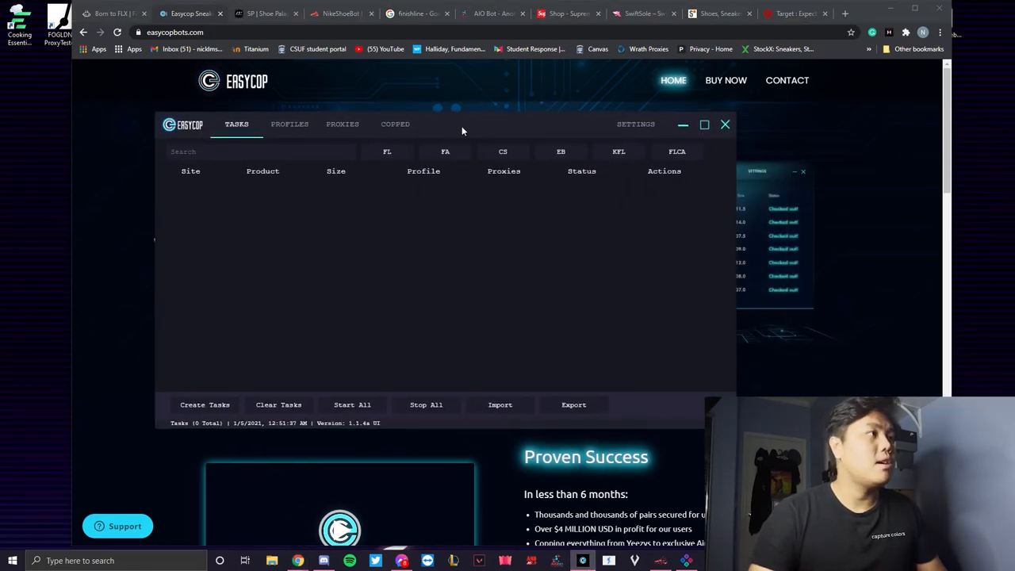
View EasyCop's list of 48 checked-out pairs from Footlocker, Champs and Eastbay
left_click(395, 124)
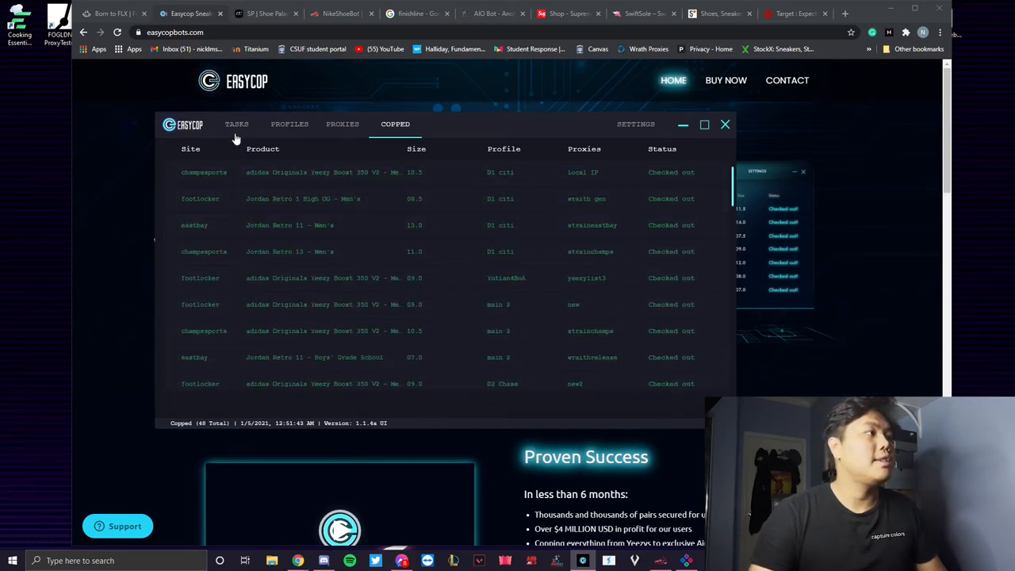
left_click(236, 123)
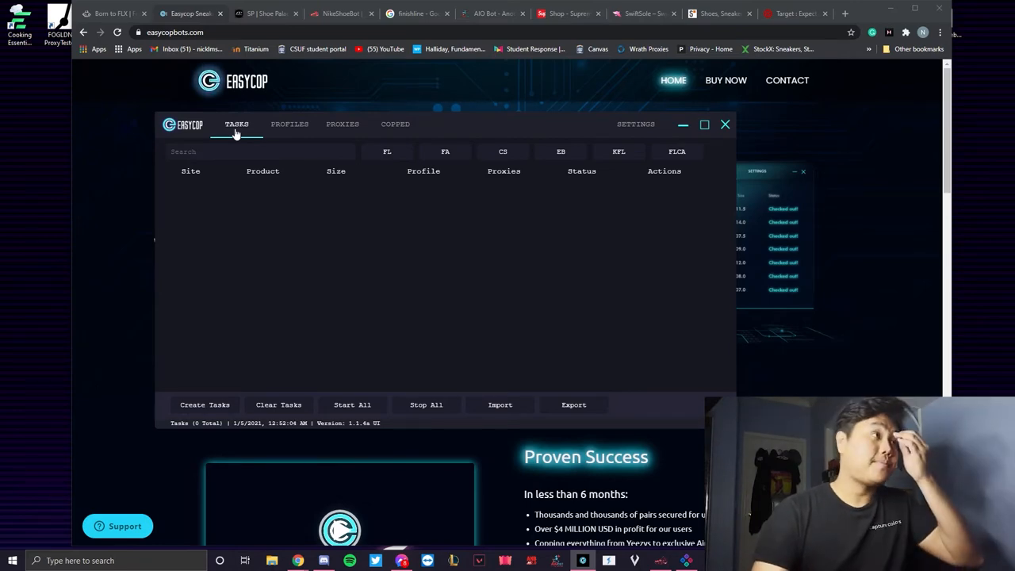
left_click(266, 13)
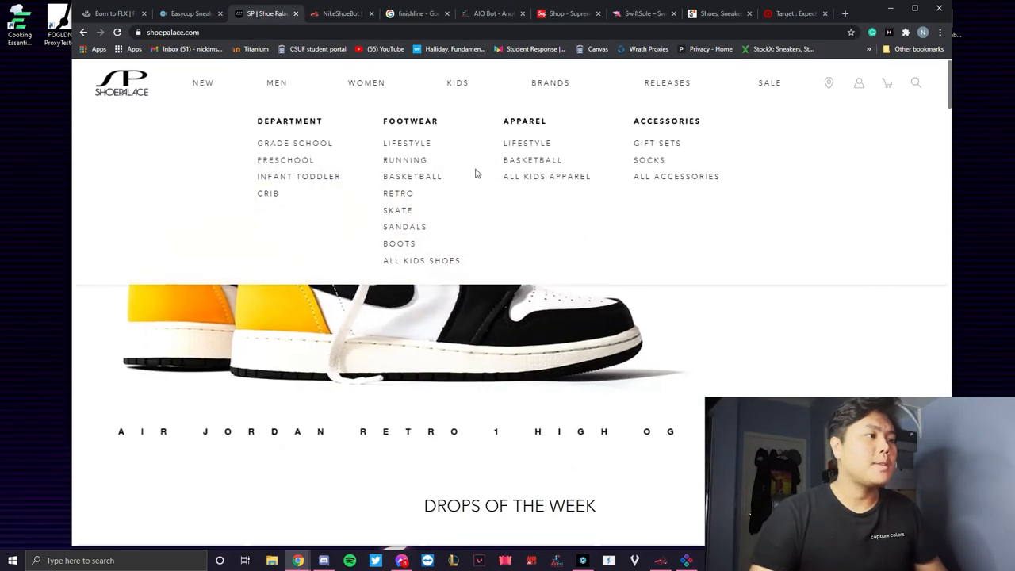
mouse_move(595, 333)
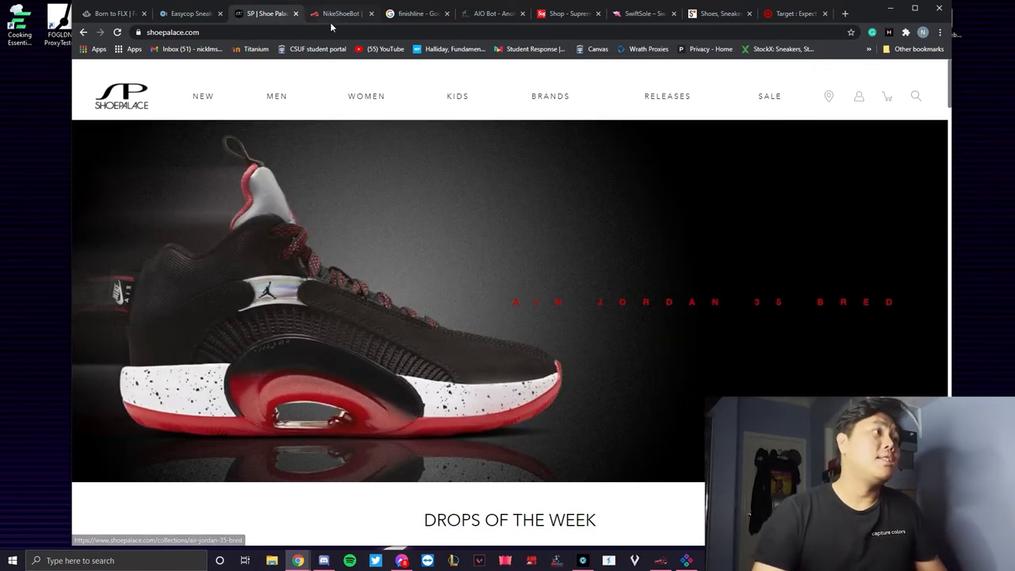
Browse NikeShoeBot's Create Tasks store list while the task list stays empty
left_click(341, 13)
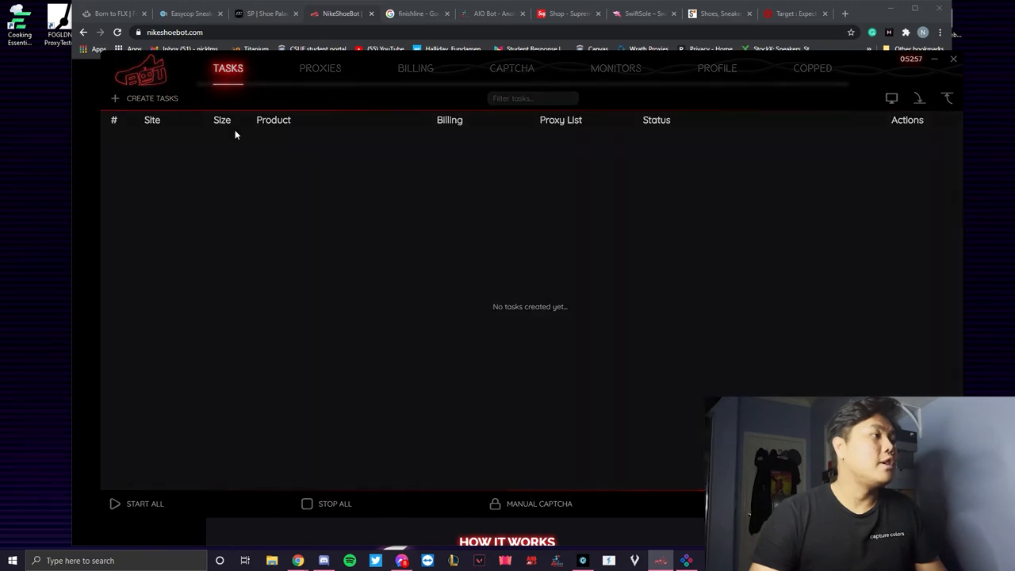
left_click(146, 98)
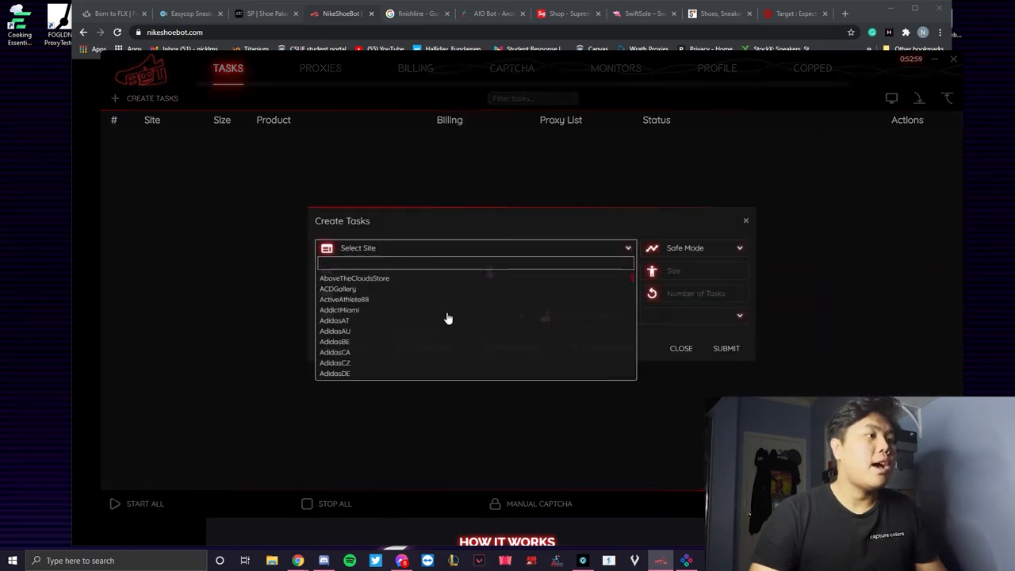
scroll("down", 3)
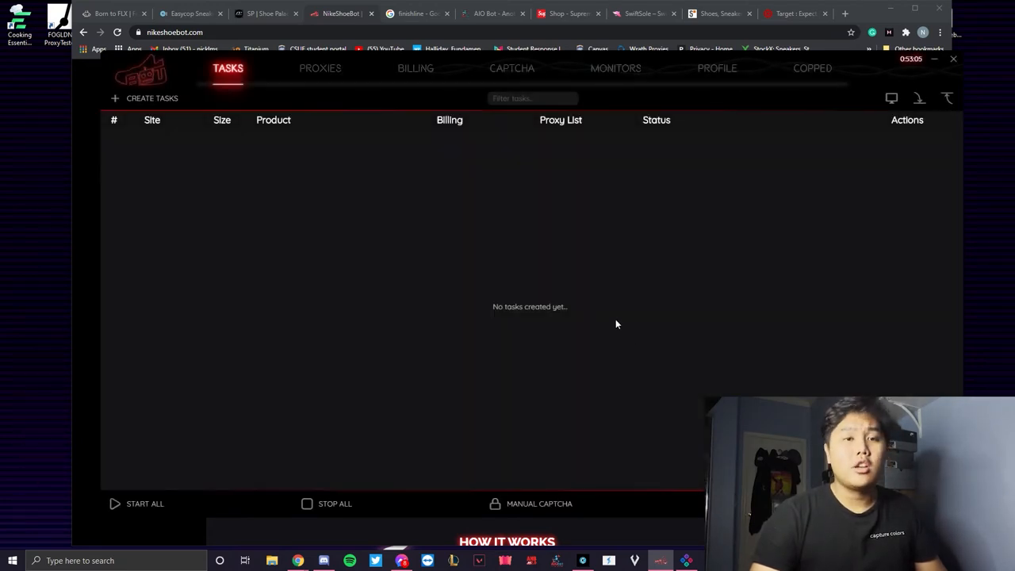
mouse_move(611, 321)
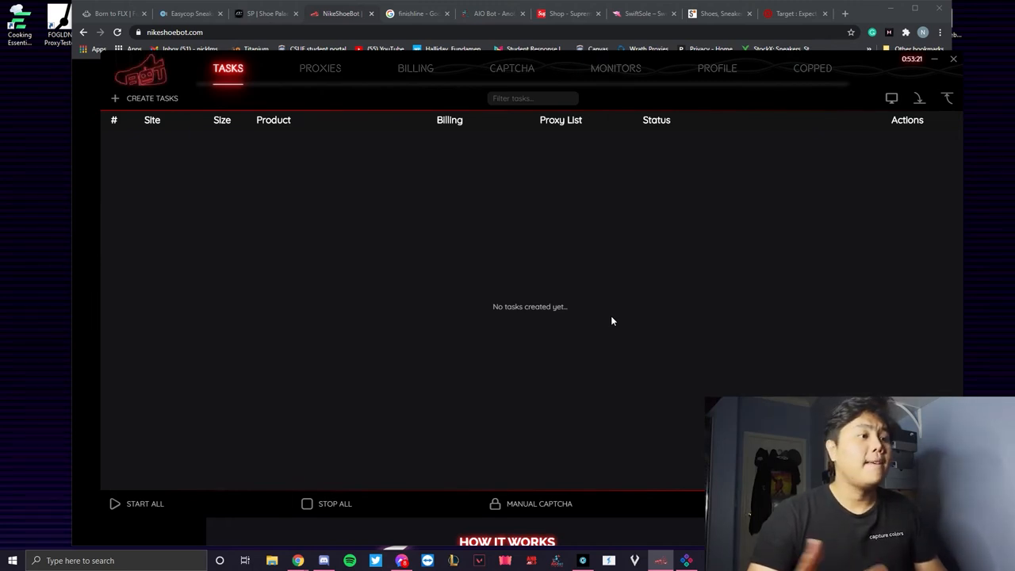
mouse_move(86, 155)
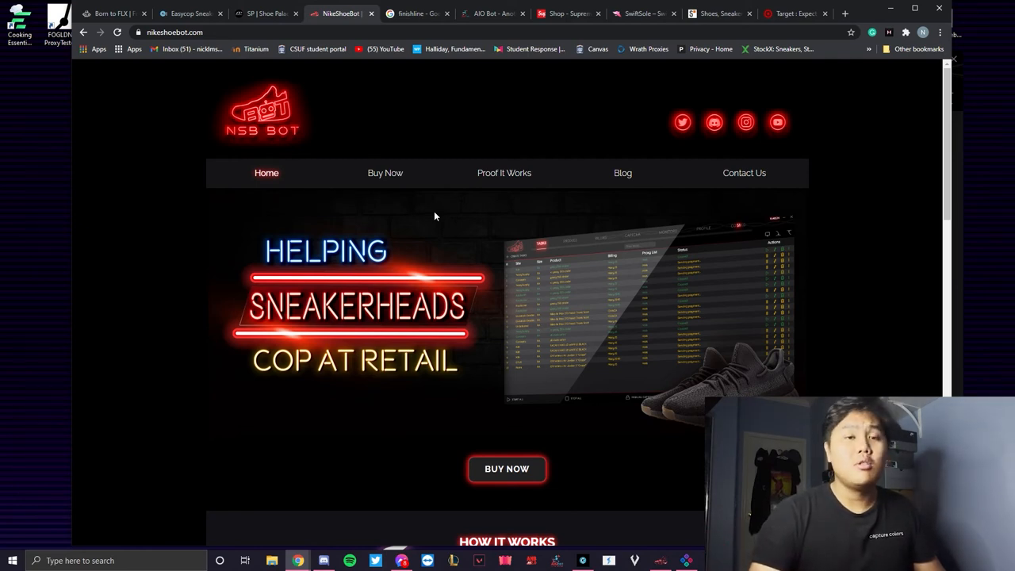
mouse_move(395, 76)
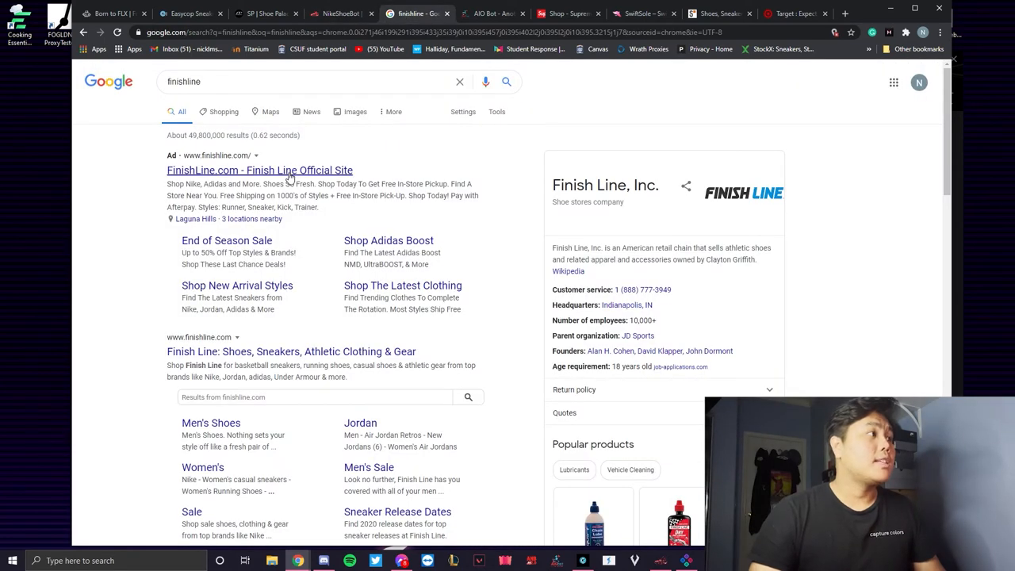
Visit FinishLine.com from the search results, then move to the AIO Bot site
left_click(259, 170)
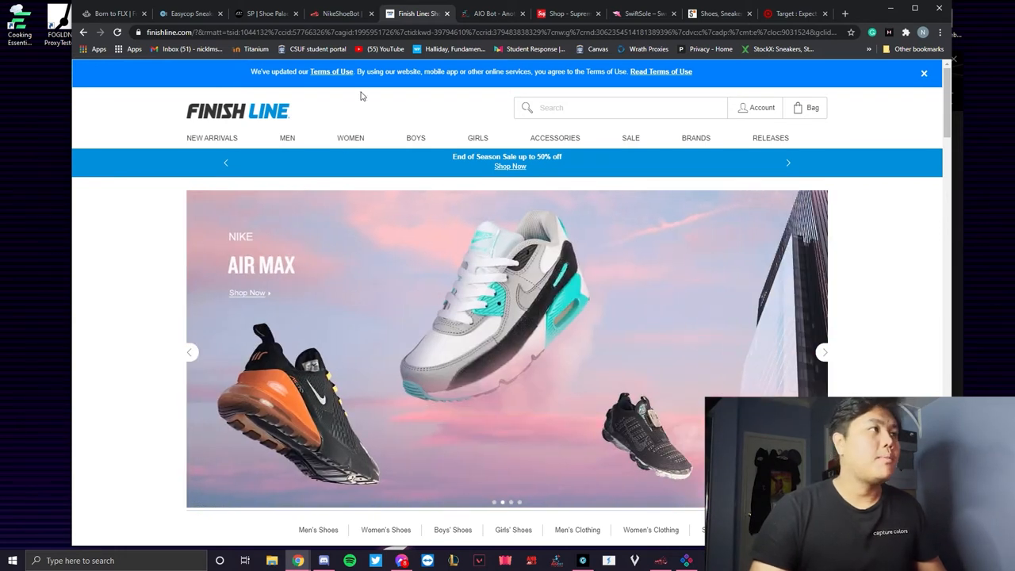
mouse_move(468, 116)
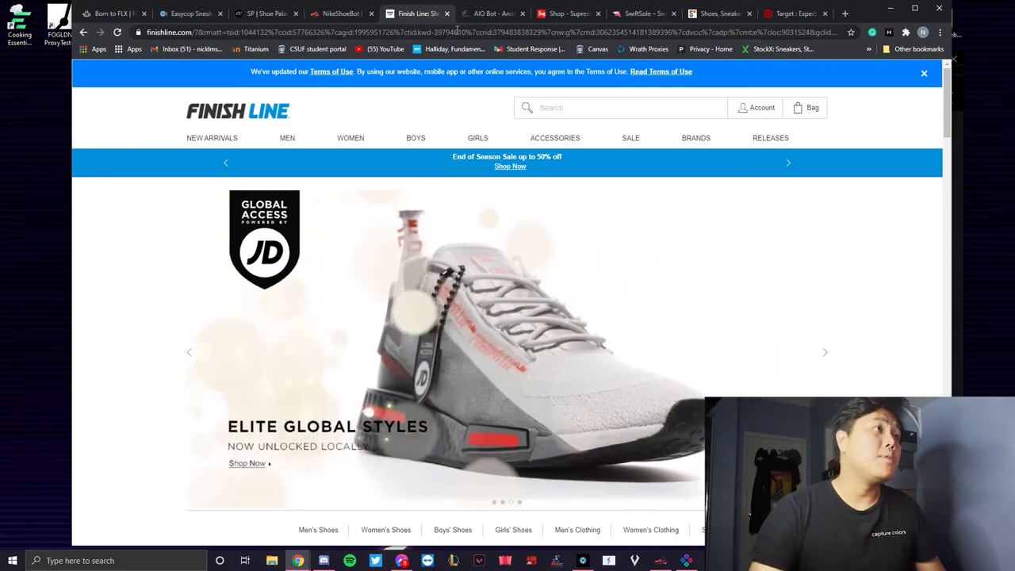
left_click(492, 13)
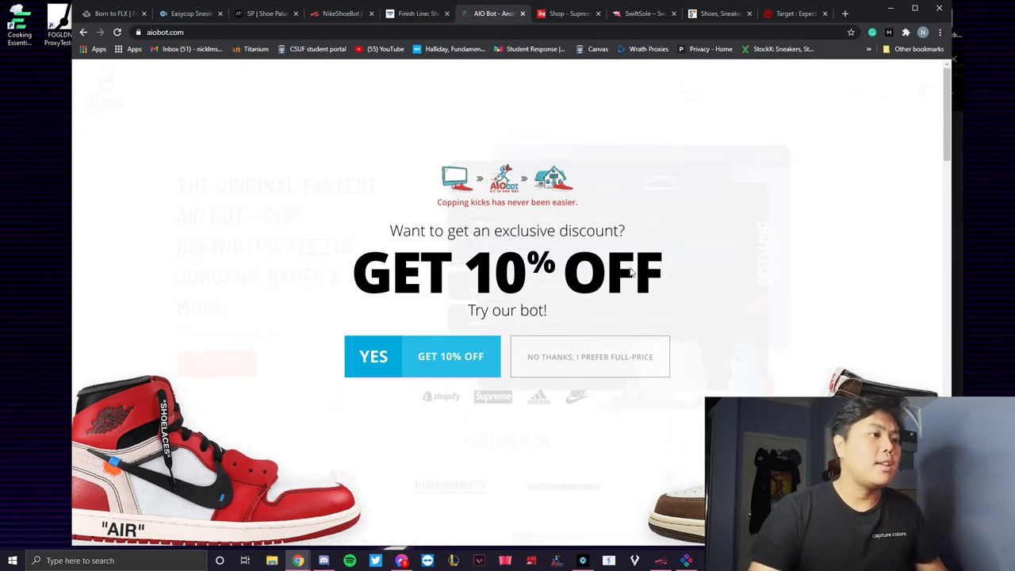
Decline the discount popup, review the $325 AIO Bot V2 cart, then go to Supreme
left_click(590, 356)
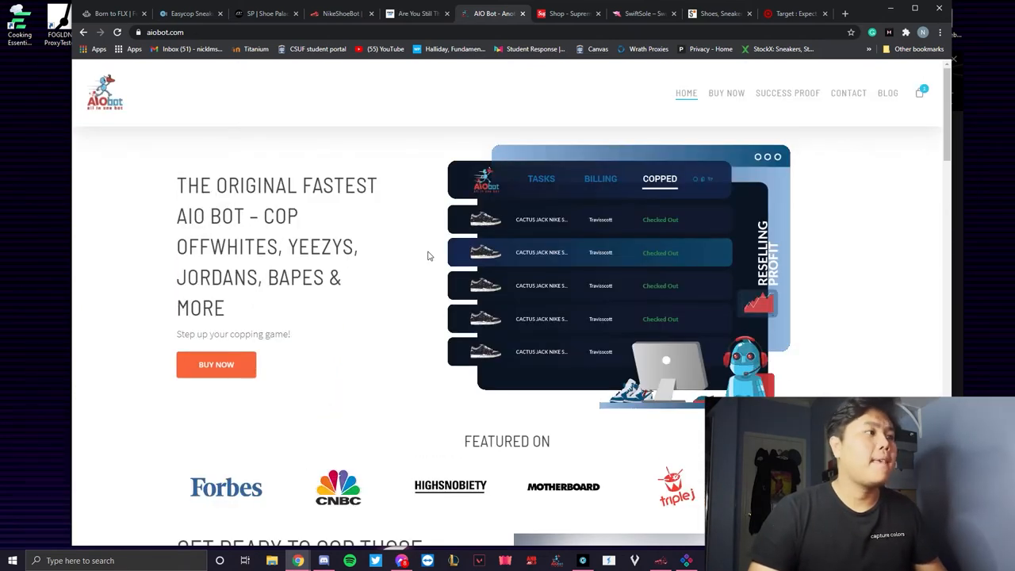
left_click(919, 93)
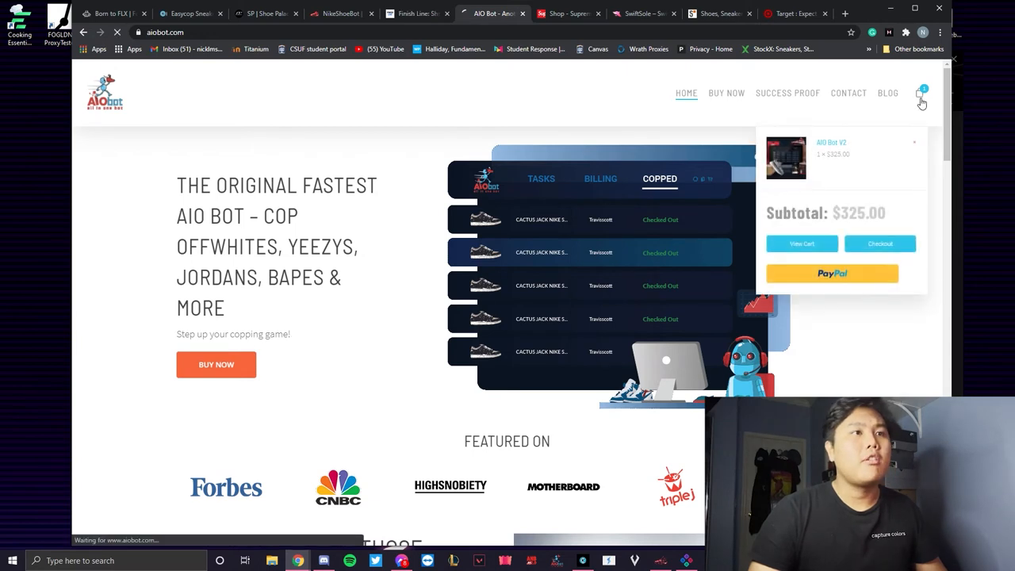
left_click(802, 244)
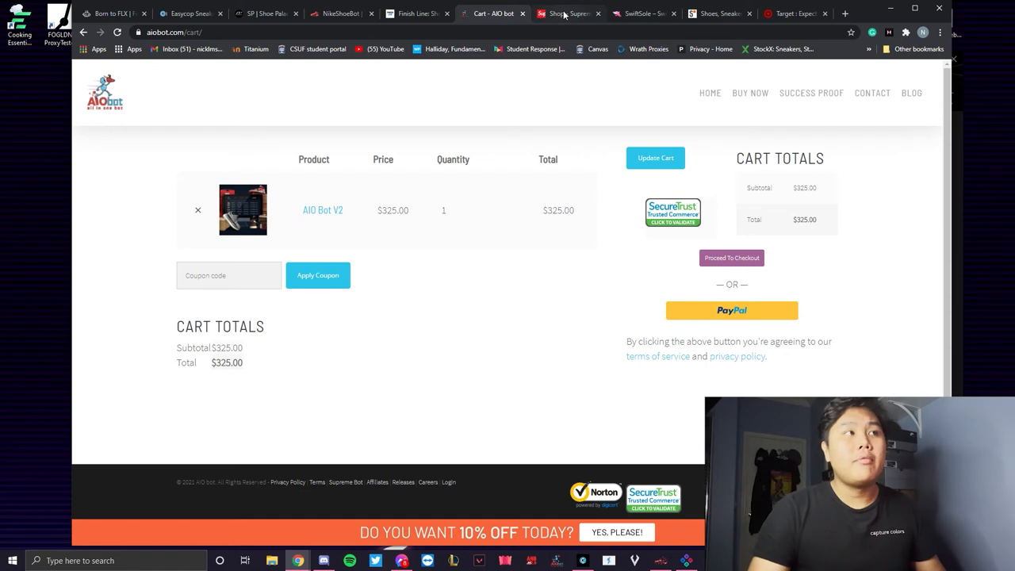
left_click(567, 13)
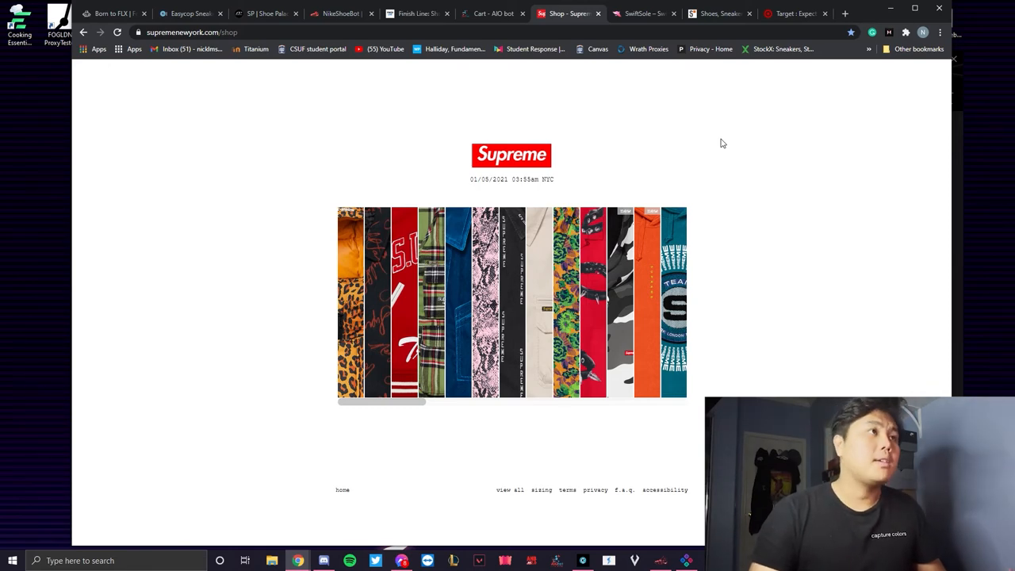
Move from Supreme's shop page to the Snipes homepage with its $5-off offer
left_click(642, 14)
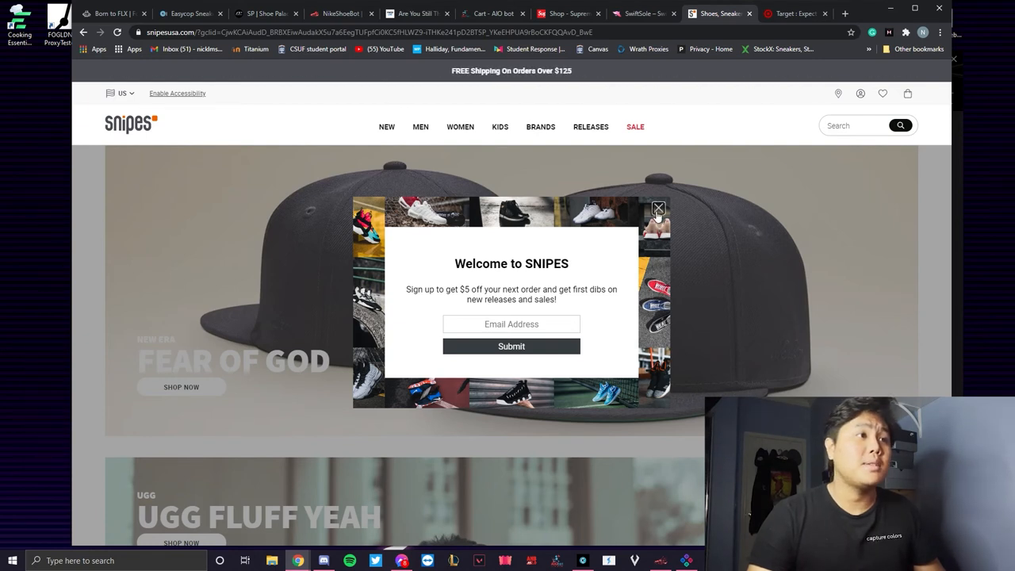
Dismiss the Welcome to SNIPES popup, then move on to Target's homepage
left_click(658, 208)
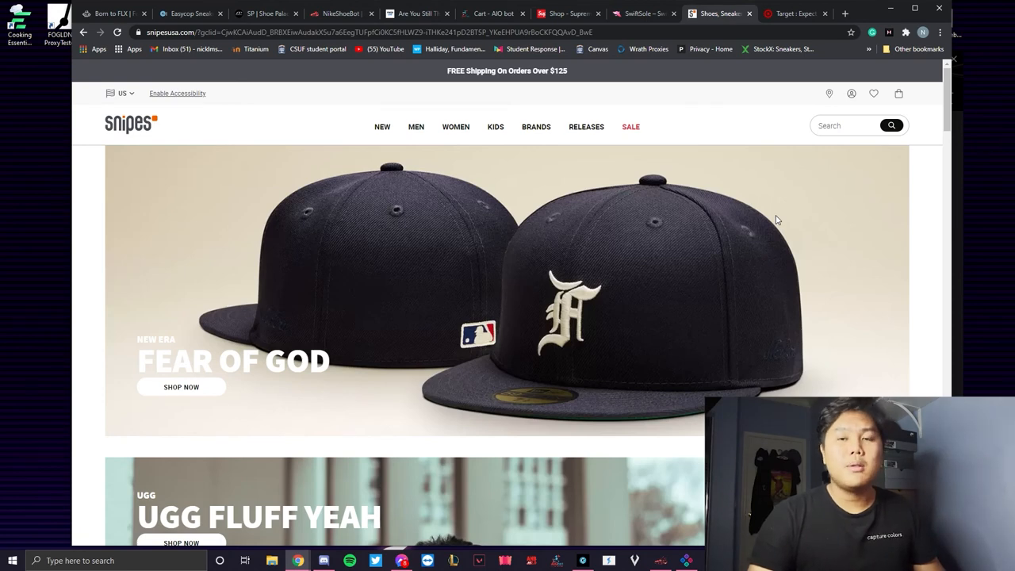
left_click(793, 14)
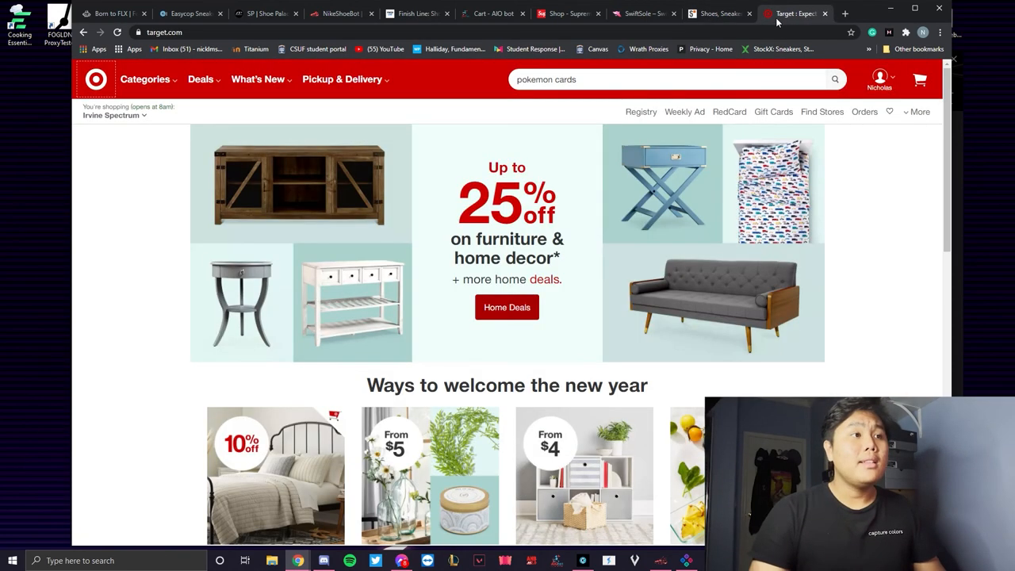